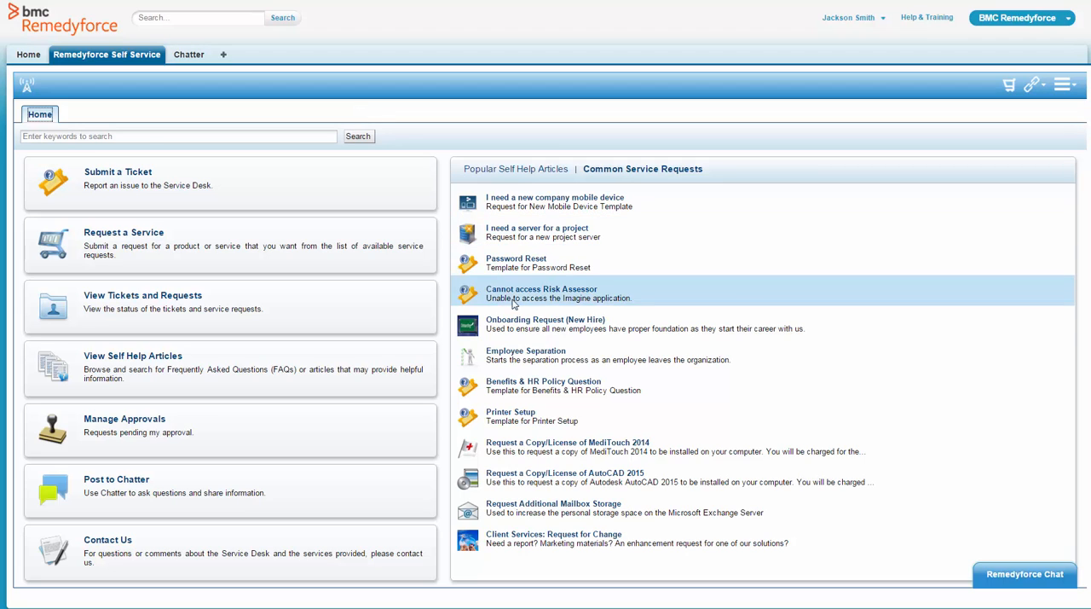
mouse_move(546, 324)
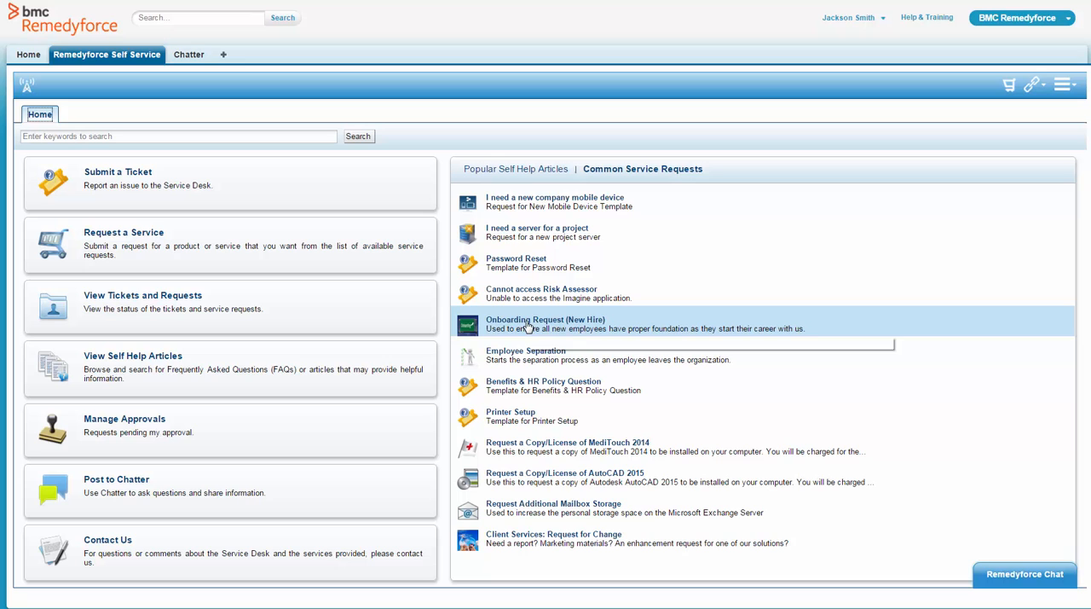
mouse_move(545, 324)
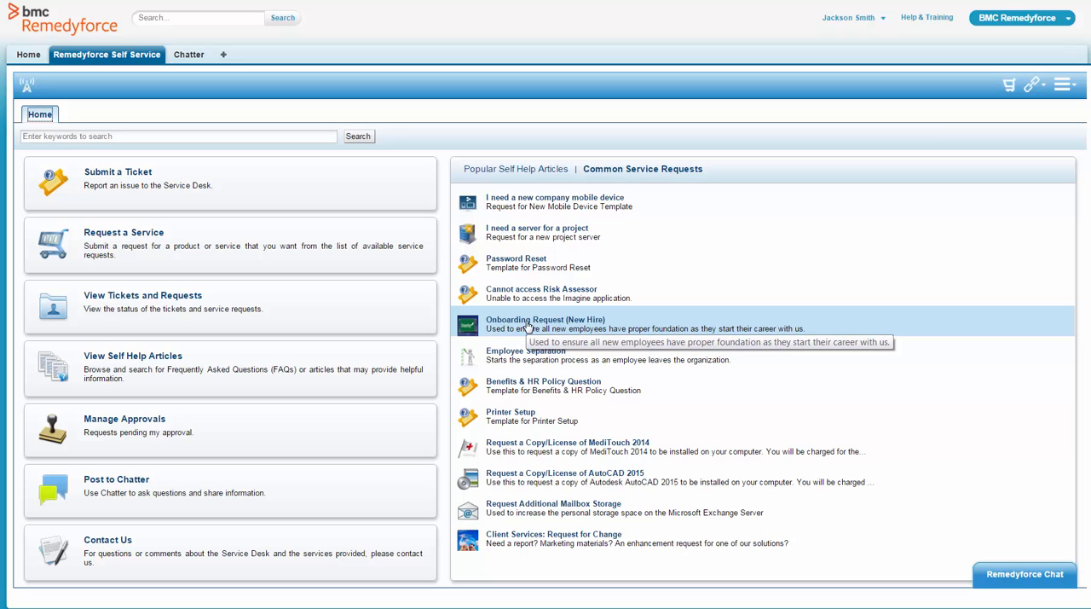
Start a new Onboarding Request (New Hire) from the Common Service Requests list.
click(545, 321)
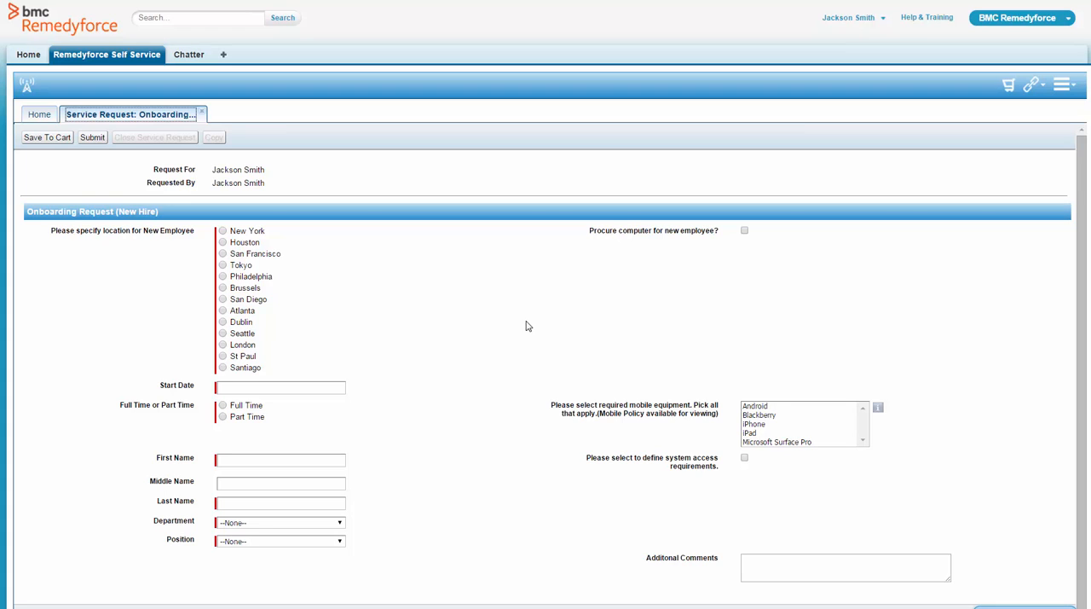
mouse_move(291, 317)
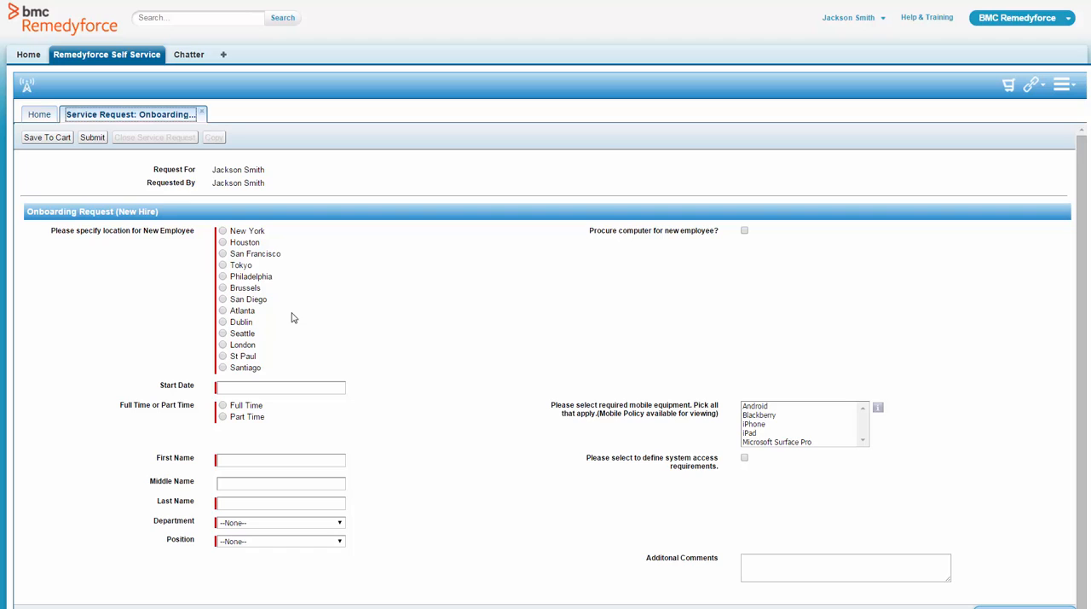
Set the new hire's location to Atlanta, start date 1/15/2016, and employment type Full Time.
click(222, 310)
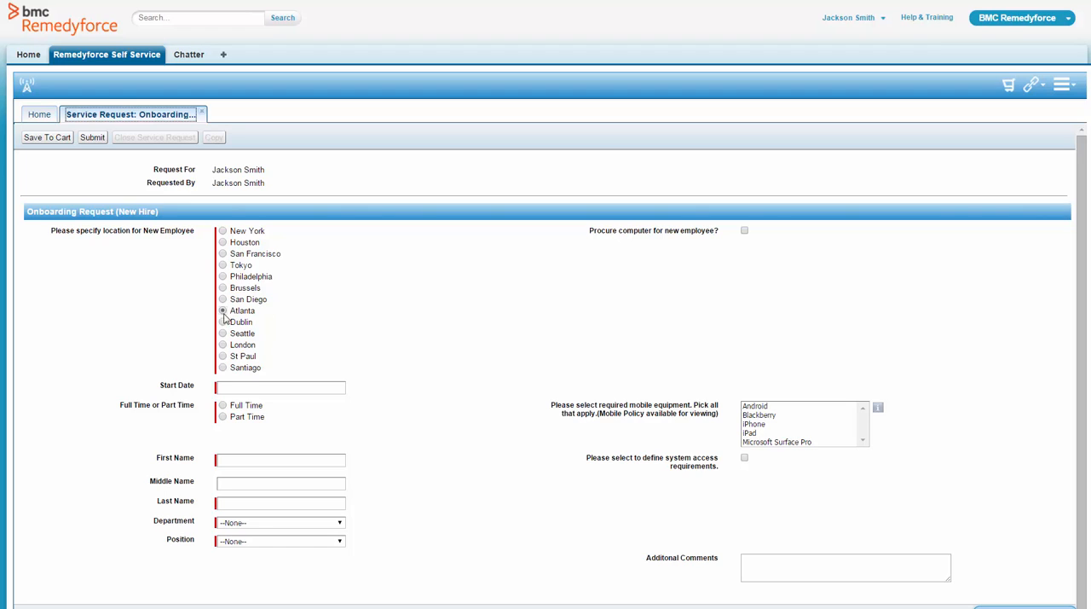
click(279, 387)
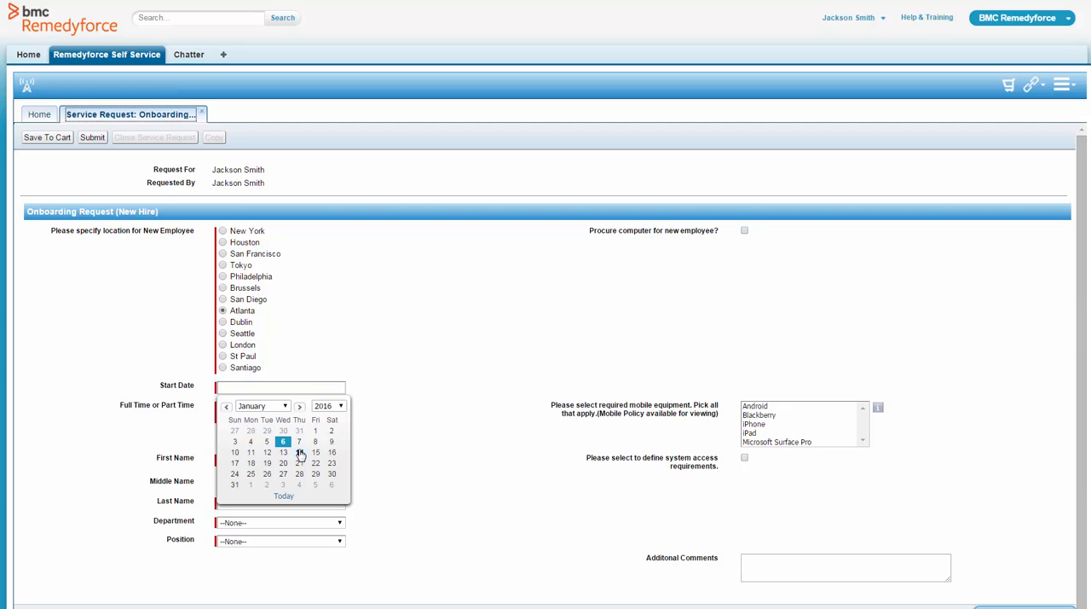
click(313, 451)
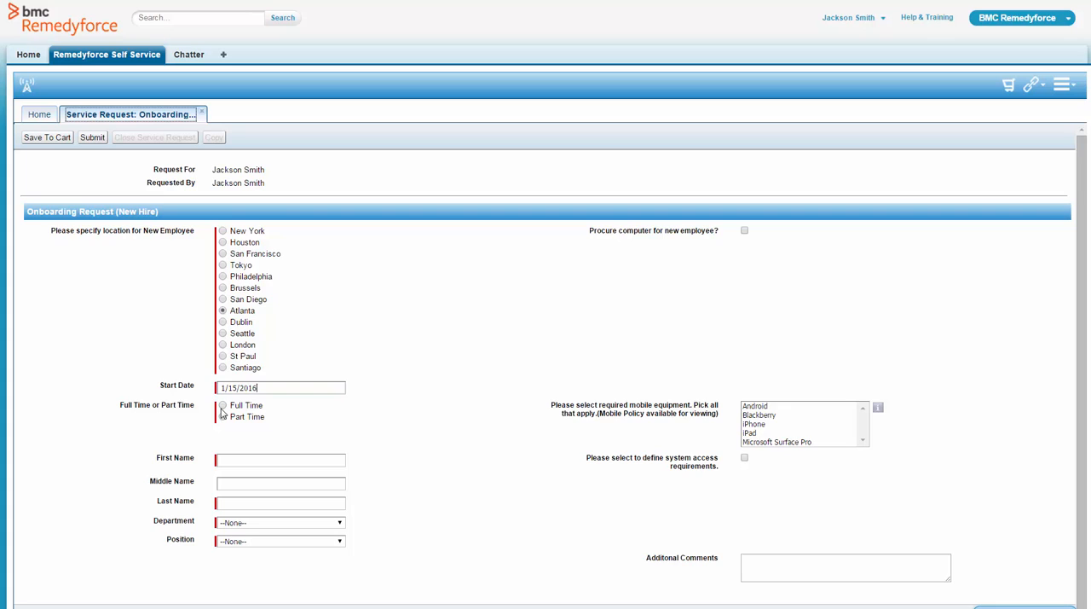
click(221, 406)
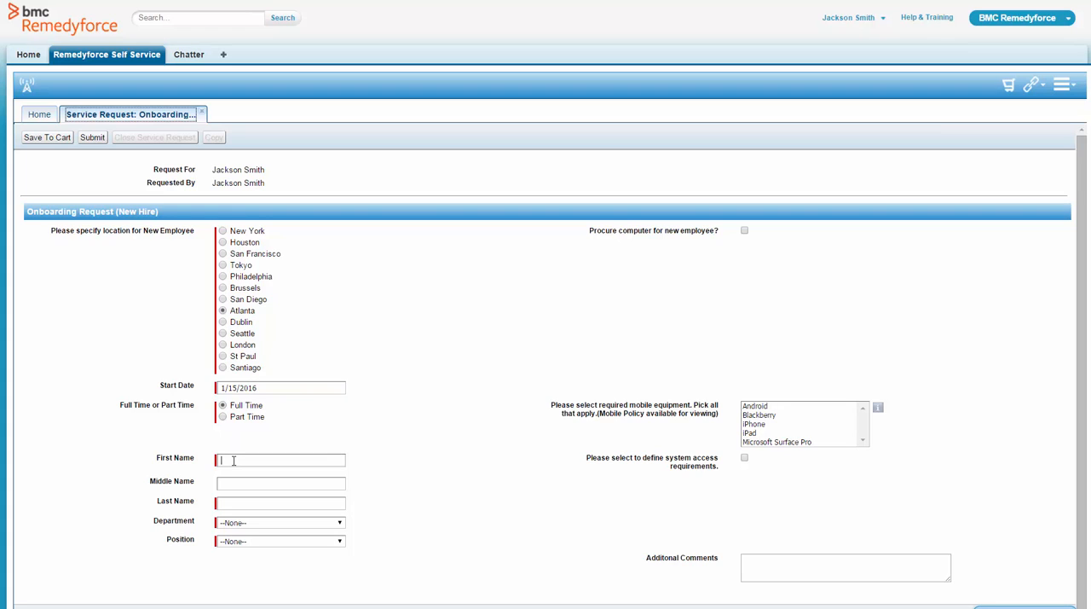
Enter the hire's name Mary Smith with Development department and Consultant position.
text(Mary)
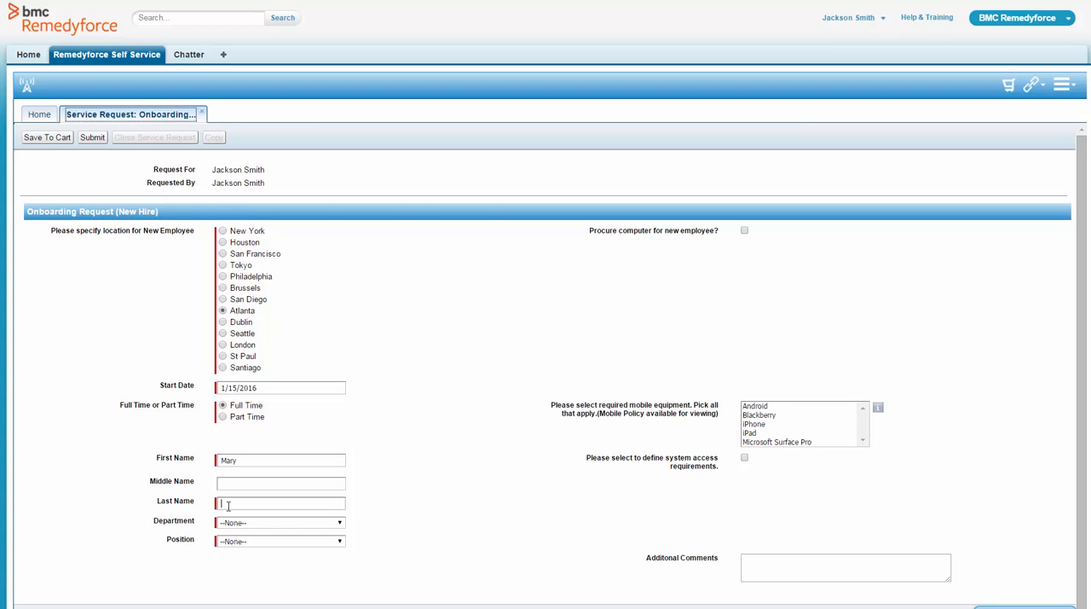
text(Smith)
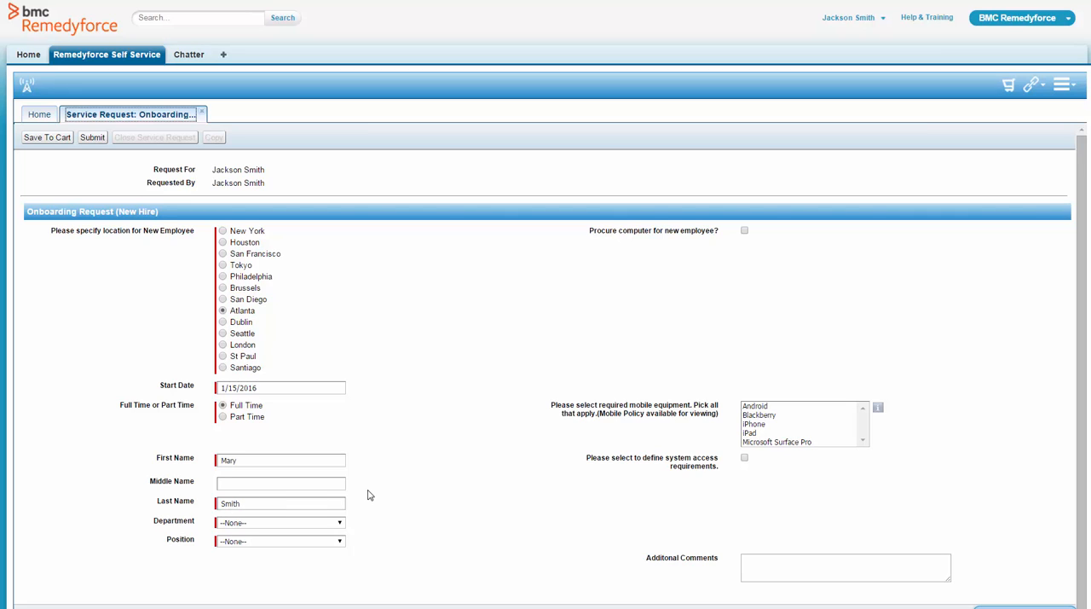
click(280, 521)
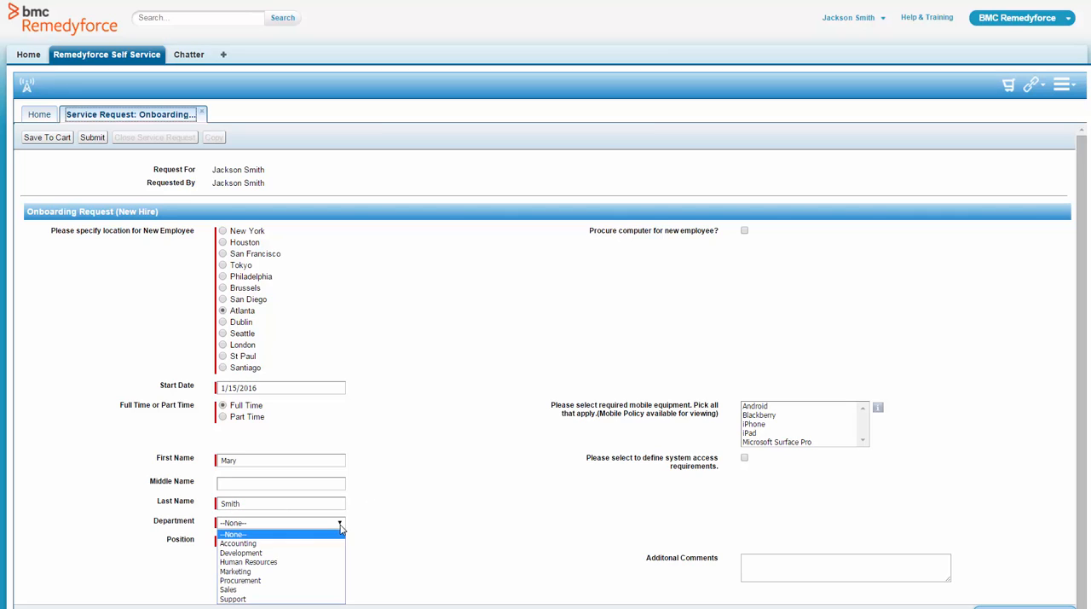
click(241, 552)
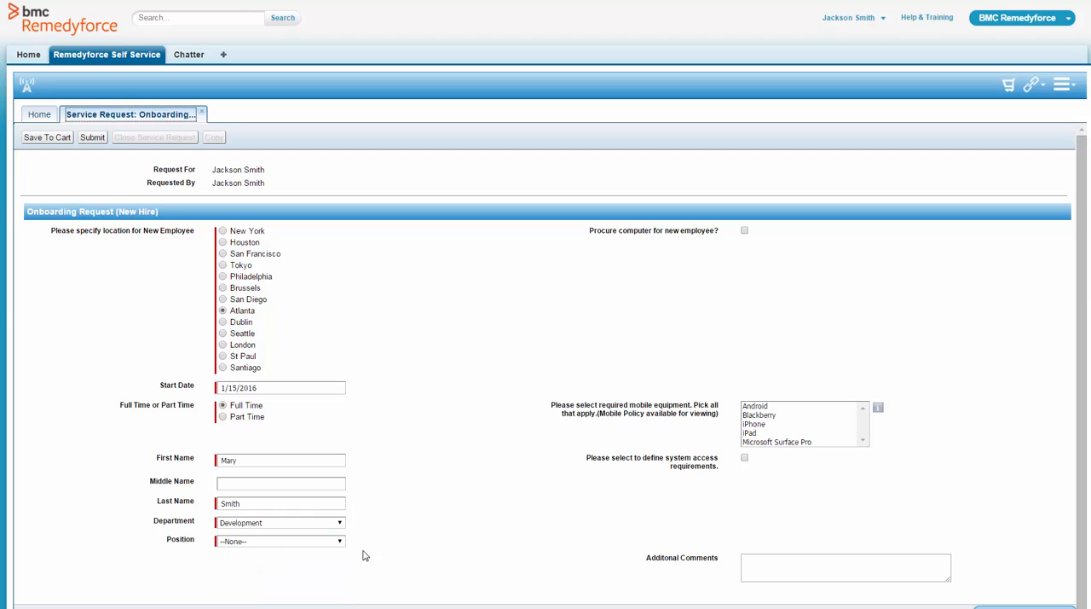
click(280, 540)
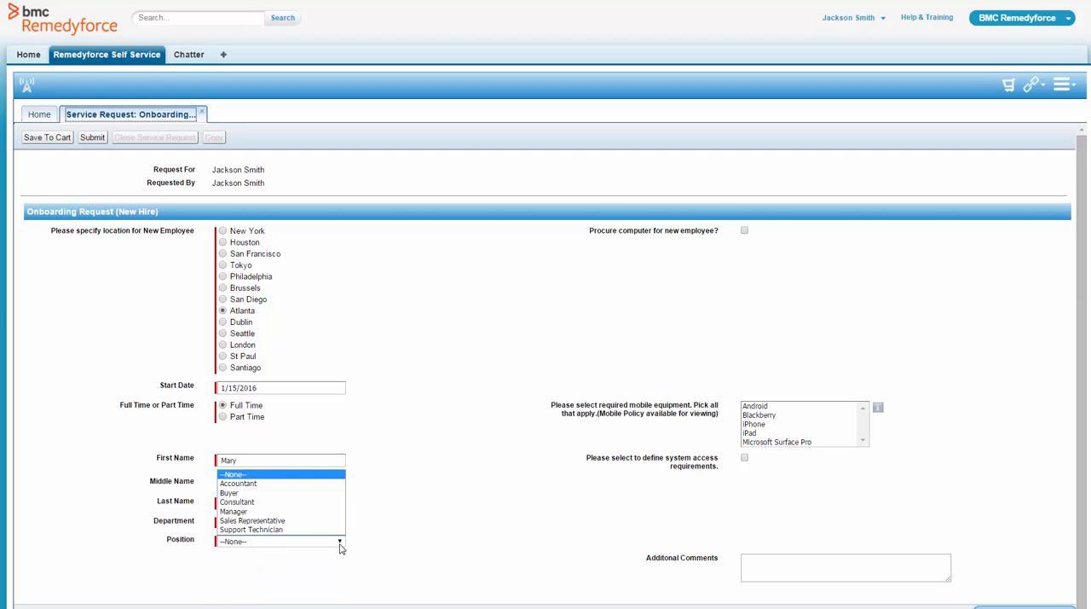
click(239, 501)
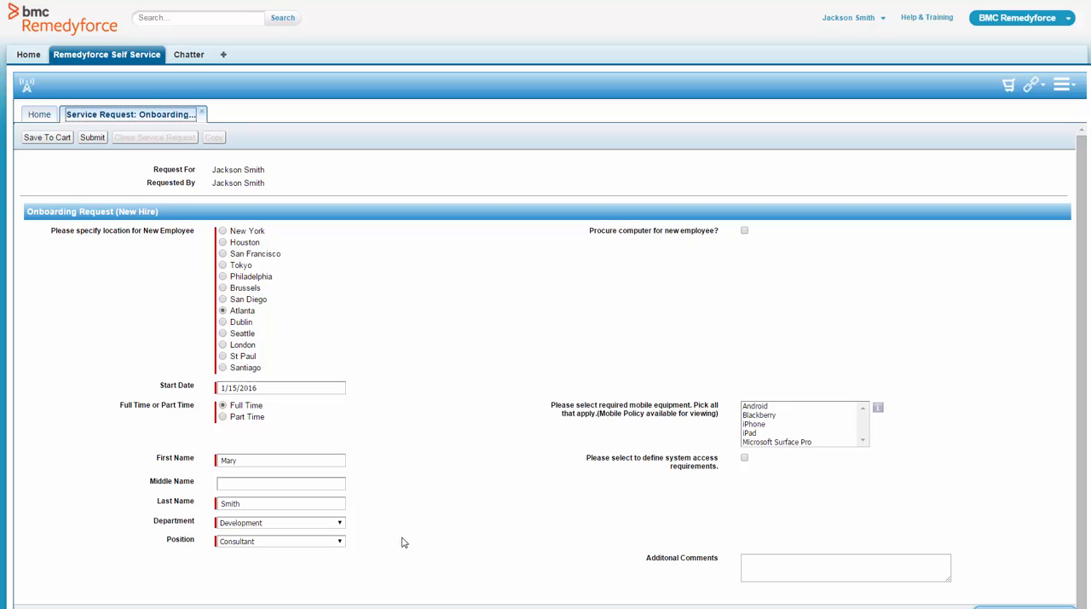
mouse_move(764, 289)
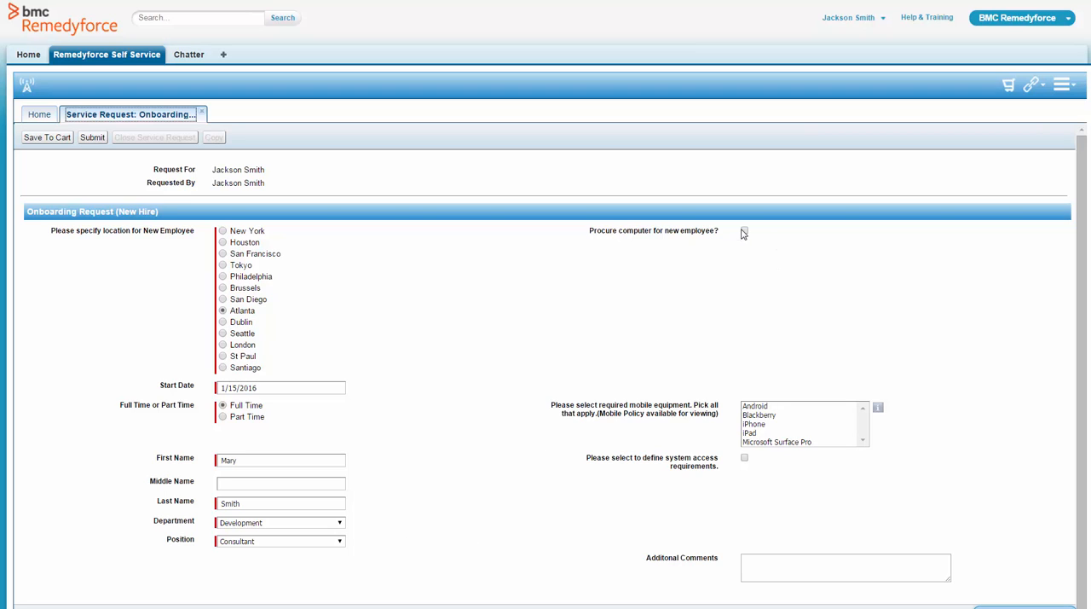
Request a laptop computer and an iPhone as the new hire's equipment.
click(744, 230)
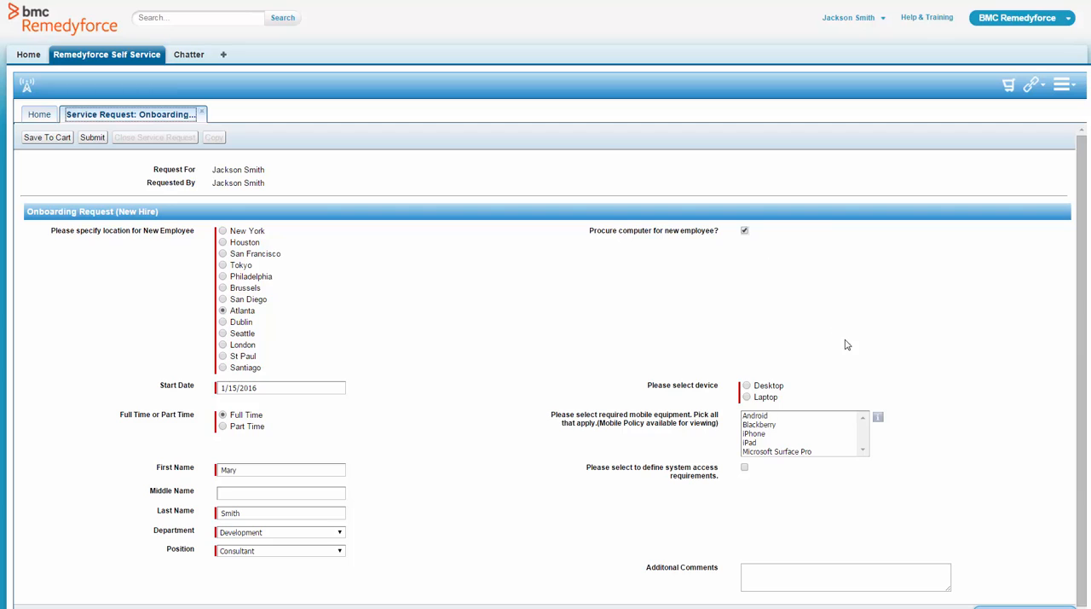
mouse_move(847, 362)
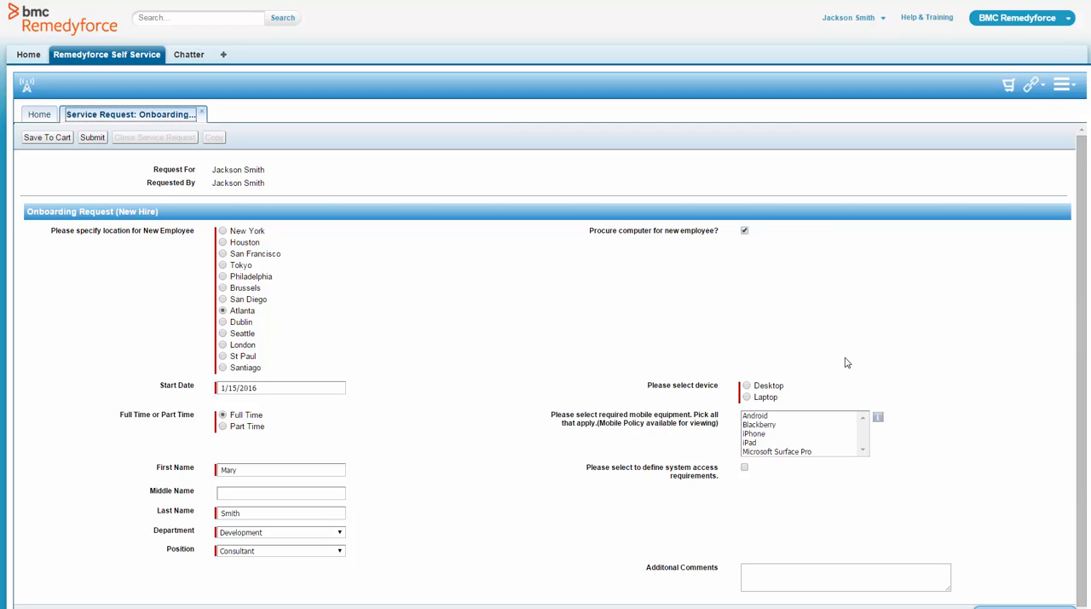
mouse_move(815, 395)
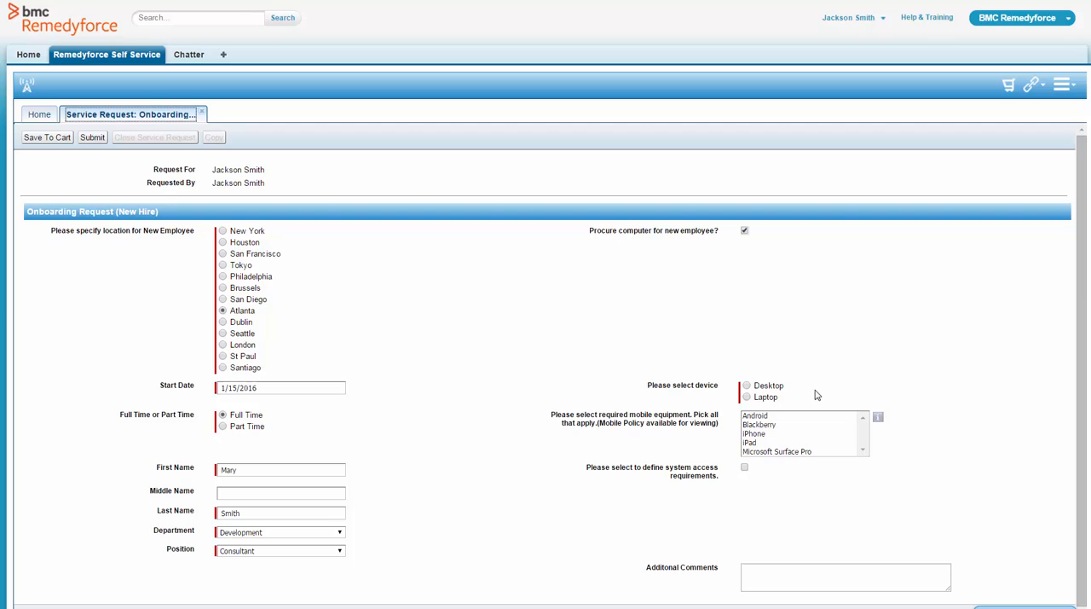
click(747, 397)
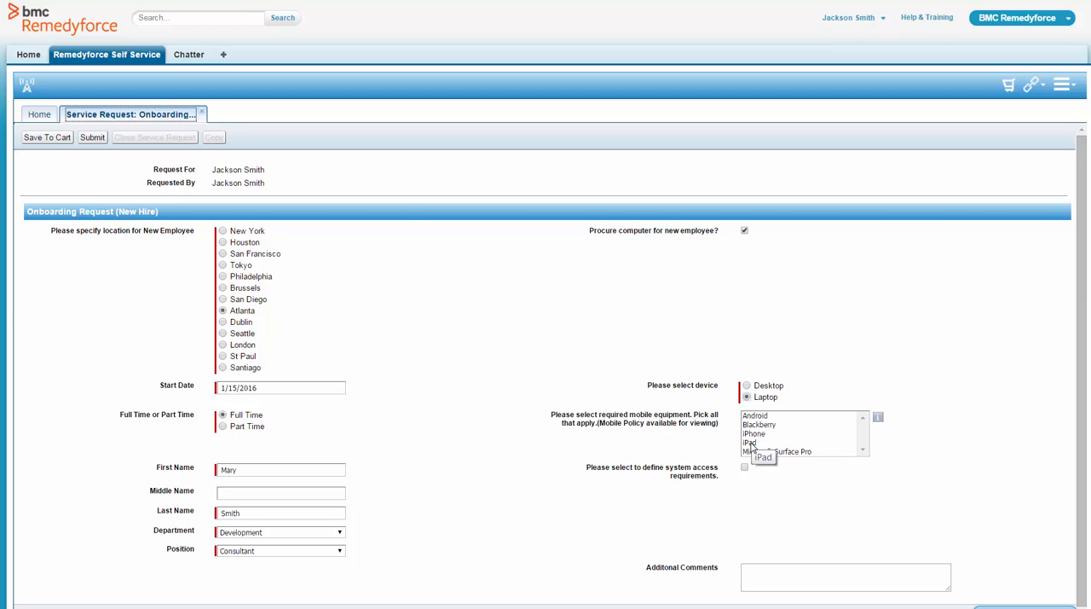
click(753, 433)
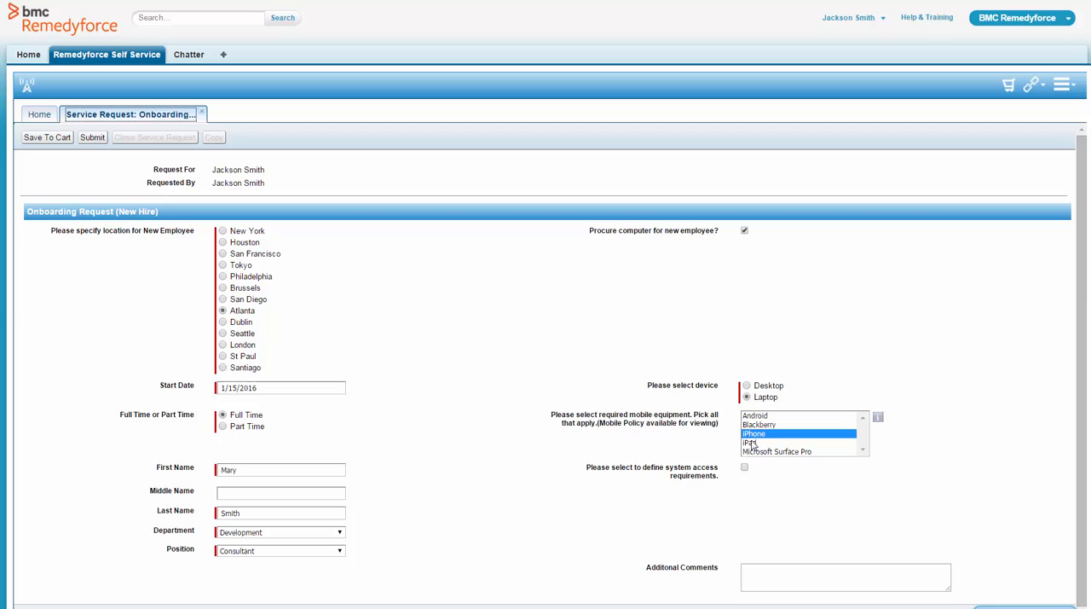
Request system access to the Accounting System and Development System.
click(743, 467)
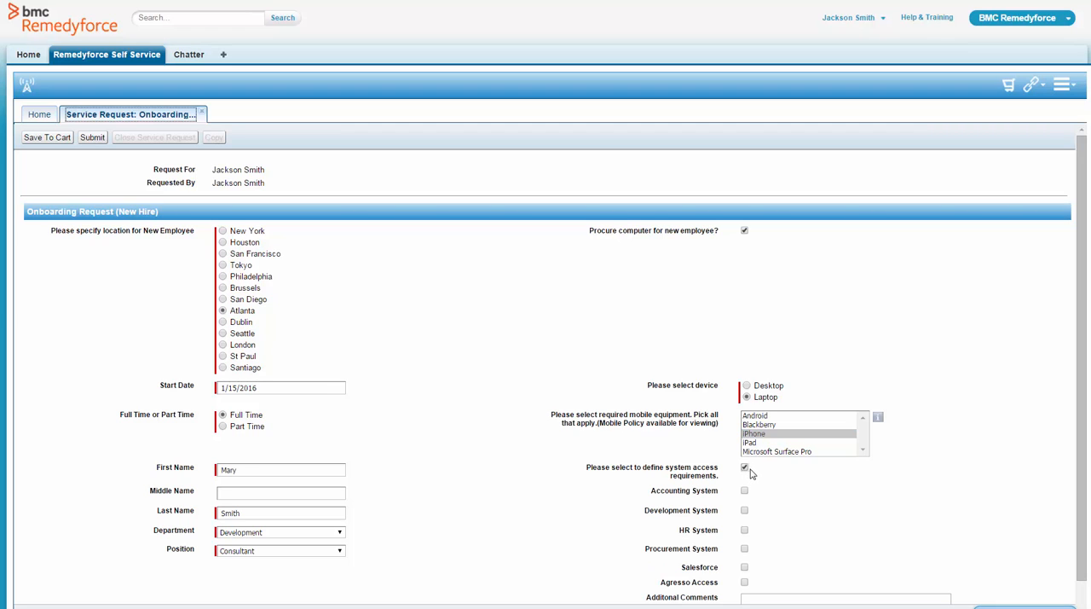
click(743, 490)
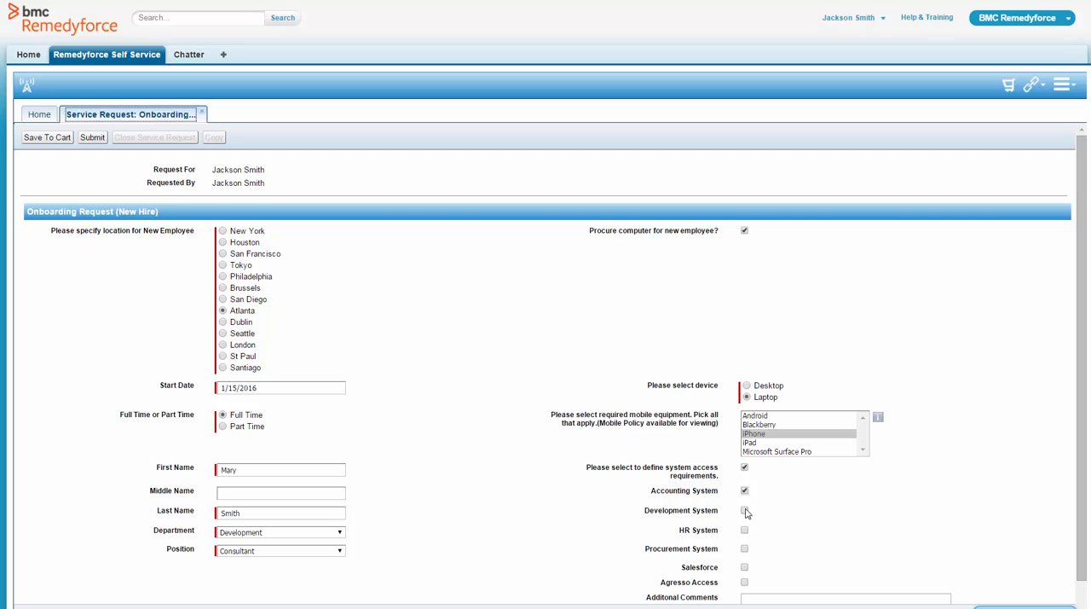
click(743, 509)
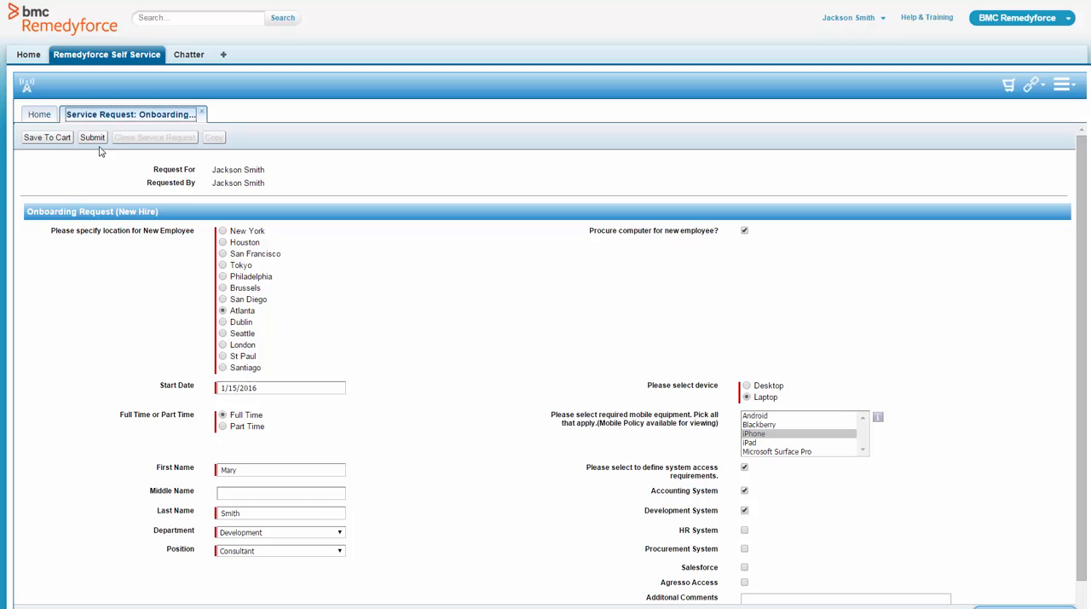
Submit the onboarding request as service request 00001078 and stay on its page.
click(92, 136)
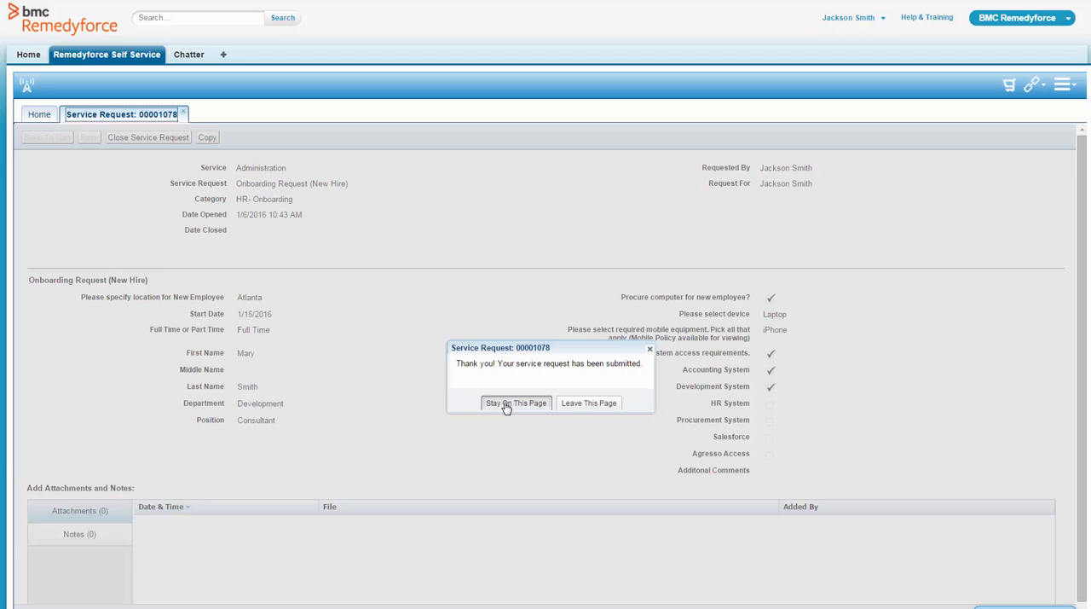
click(514, 402)
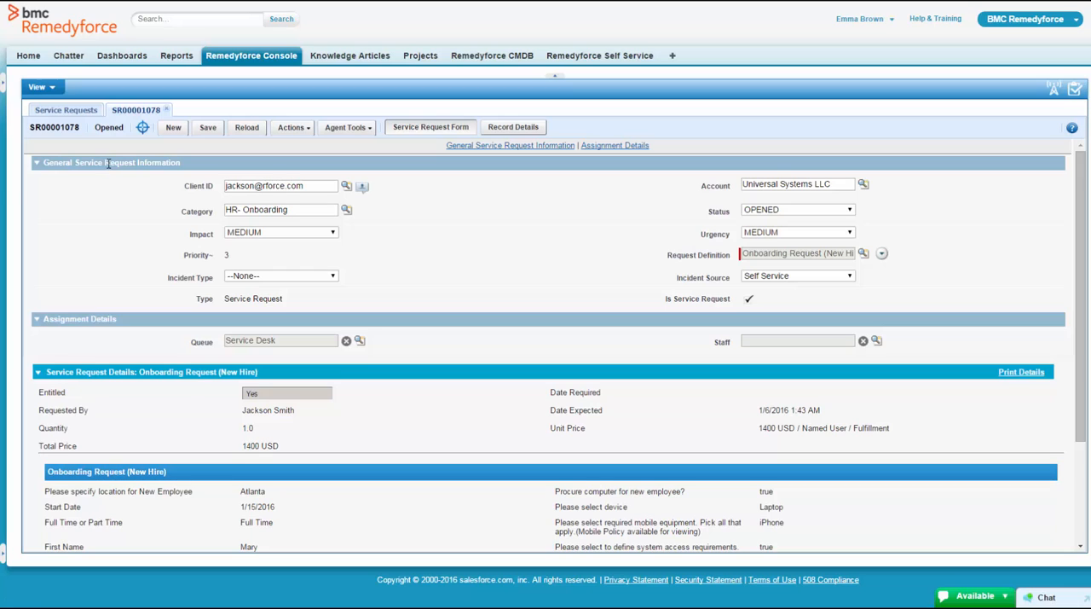
mouse_move(264, 111)
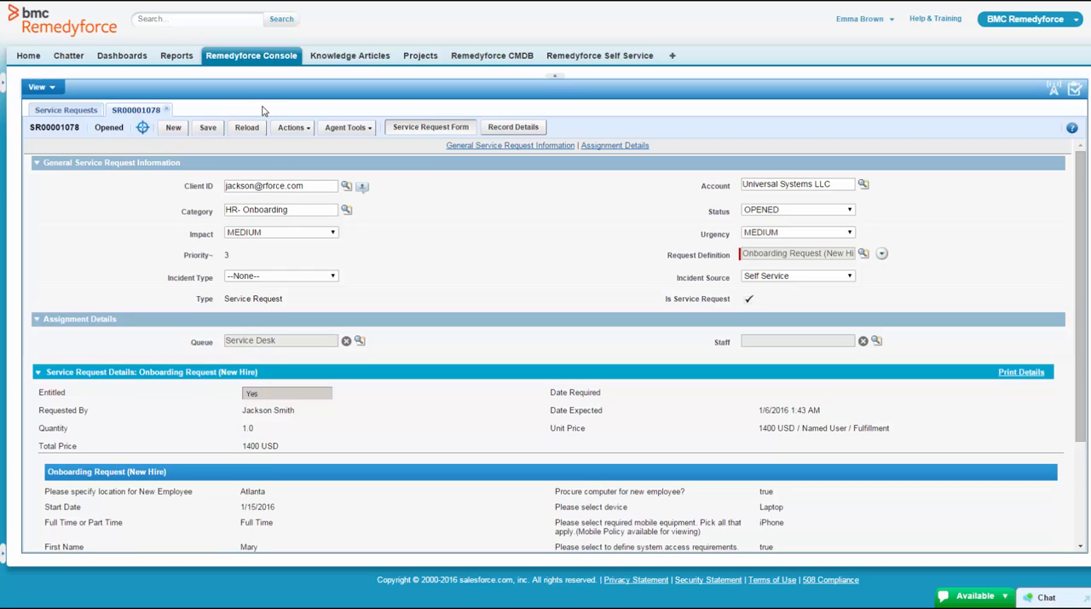
mouse_move(271, 111)
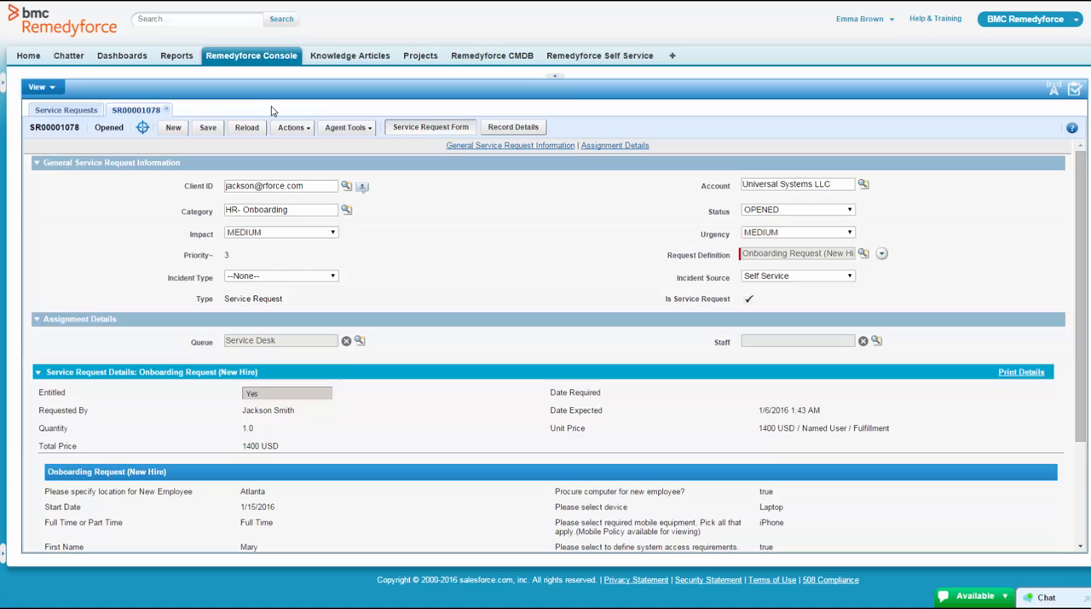
mouse_move(323, 113)
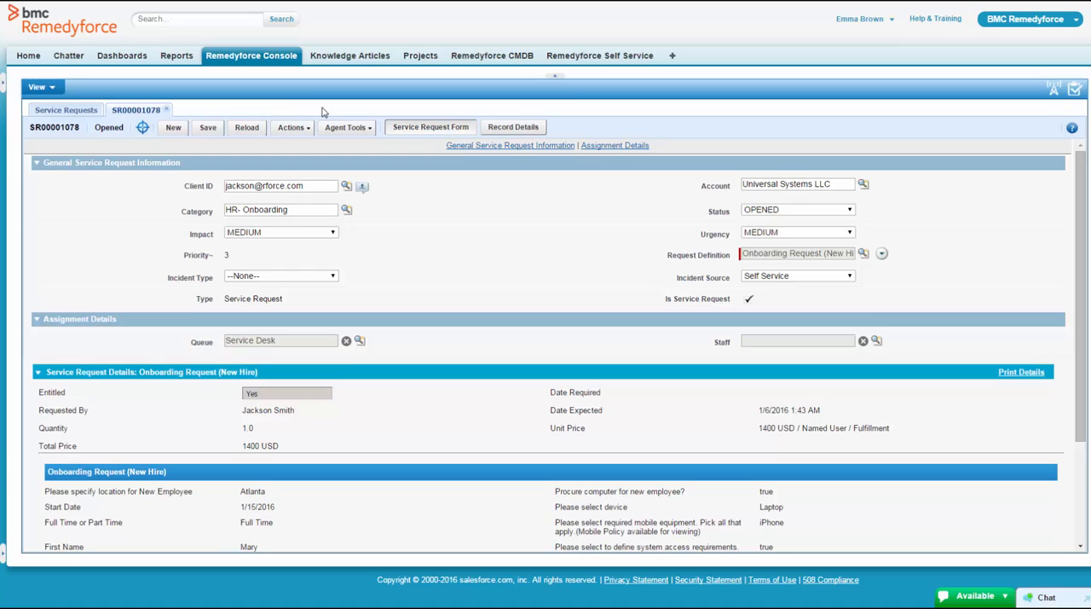
Show the Agent Tools list for service request 00001078 in the console.
click(344, 126)
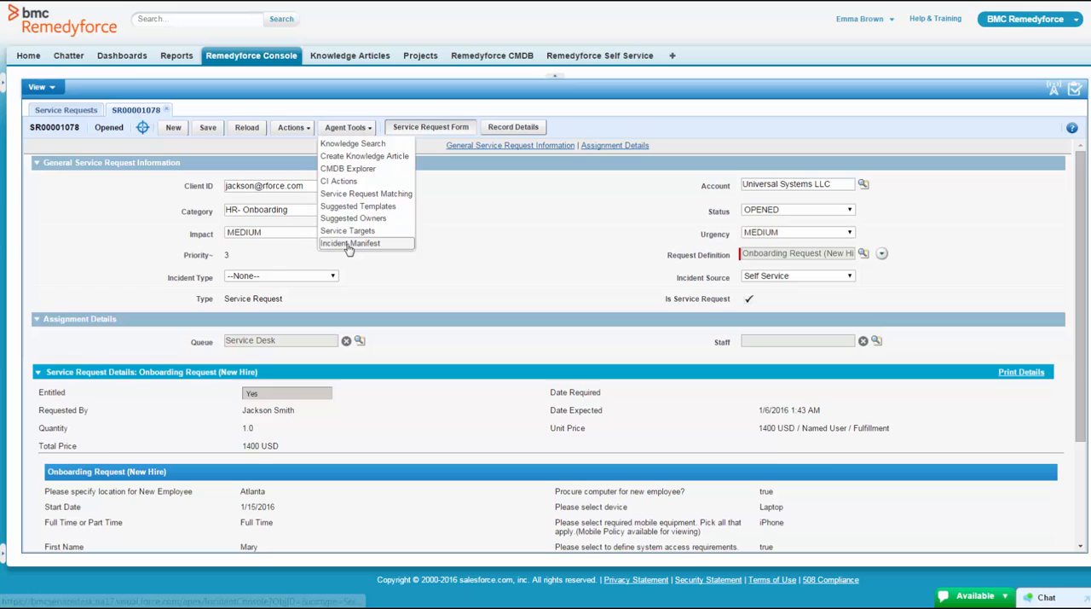
Review the Incident Manifest of auto-created onboarding tasks for request 00001078, then close it.
click(352, 242)
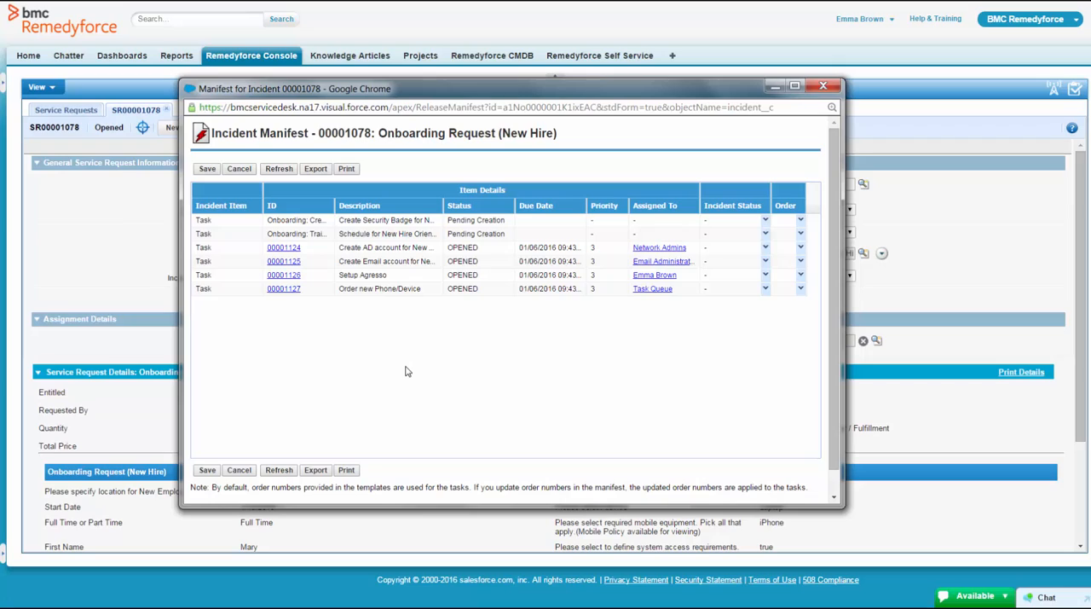
click(821, 86)
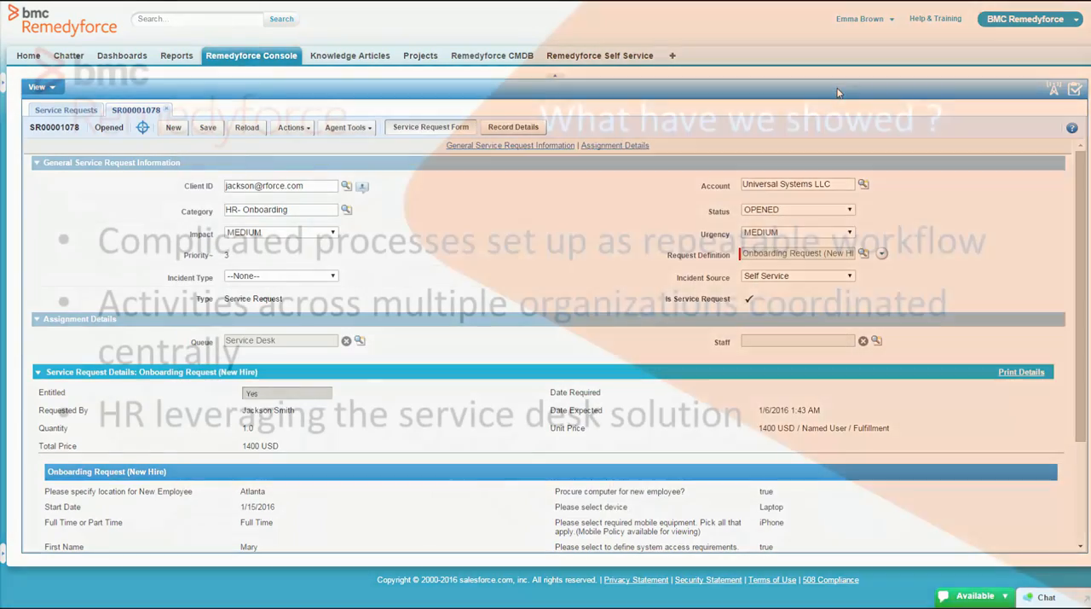